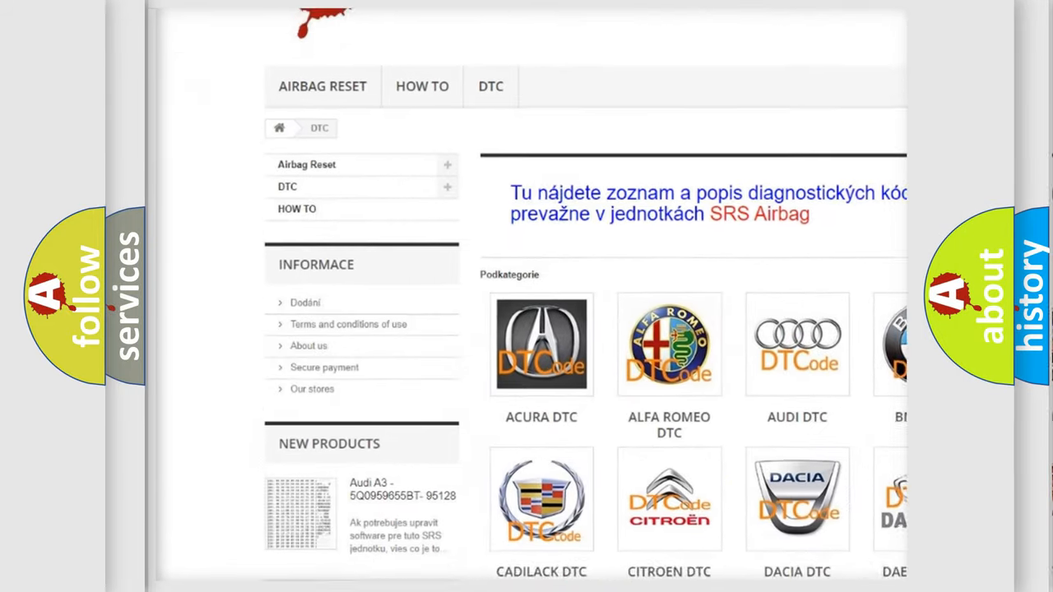
scroll("down", 3)
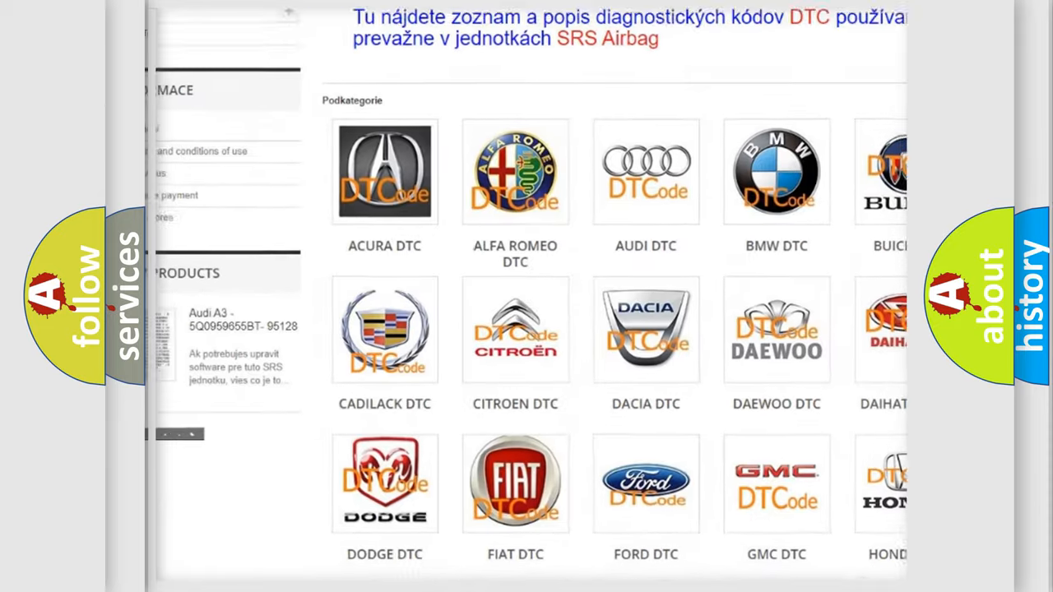
scroll("down", 3)
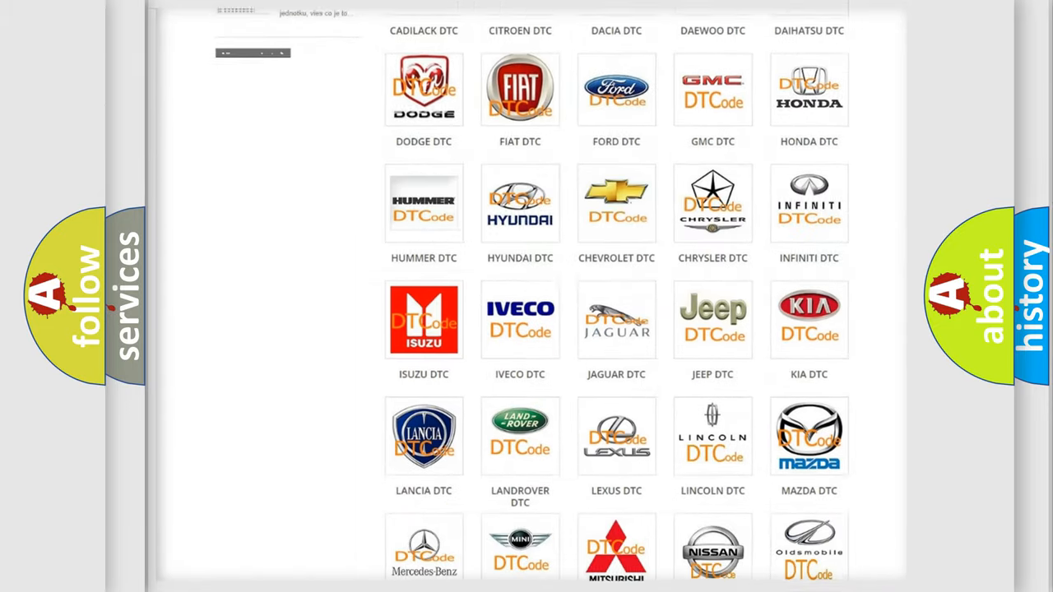
scroll("down", 3)
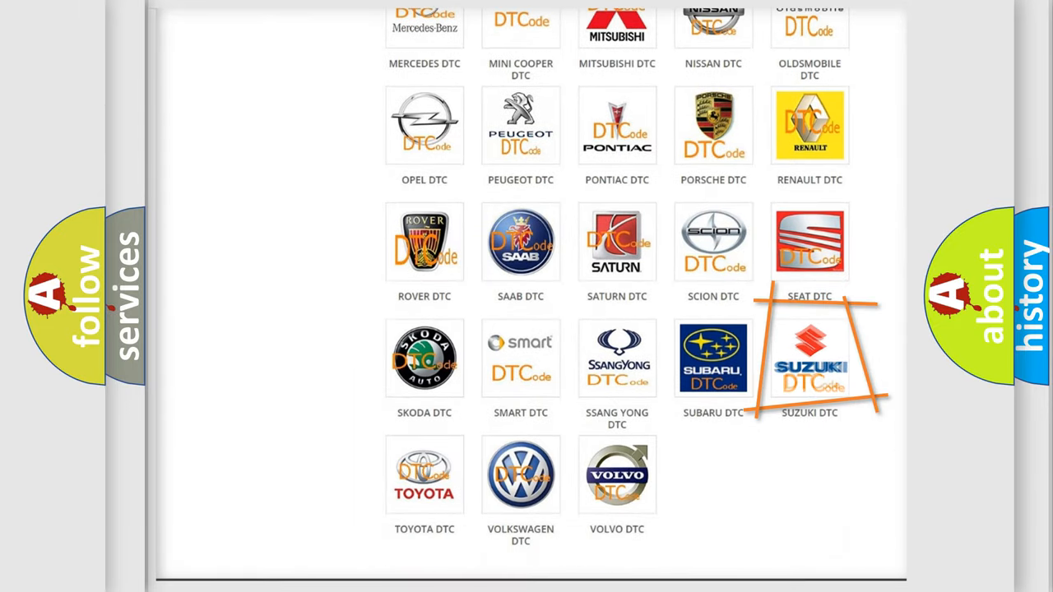